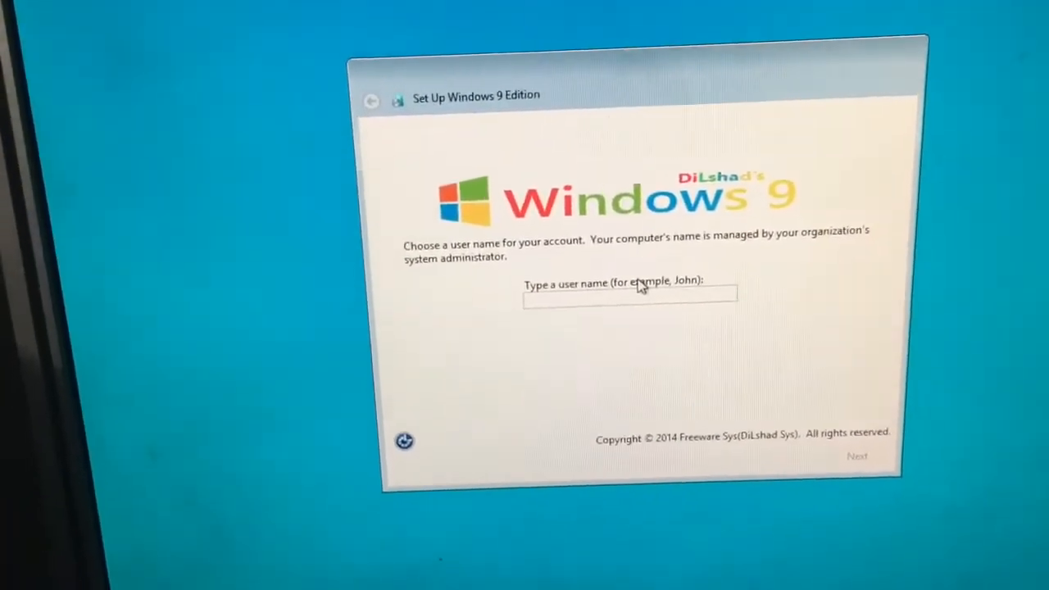
Enter 'Jo' as the account user name and continue to the software picker
{"action": "type", "text": "Jordan"}
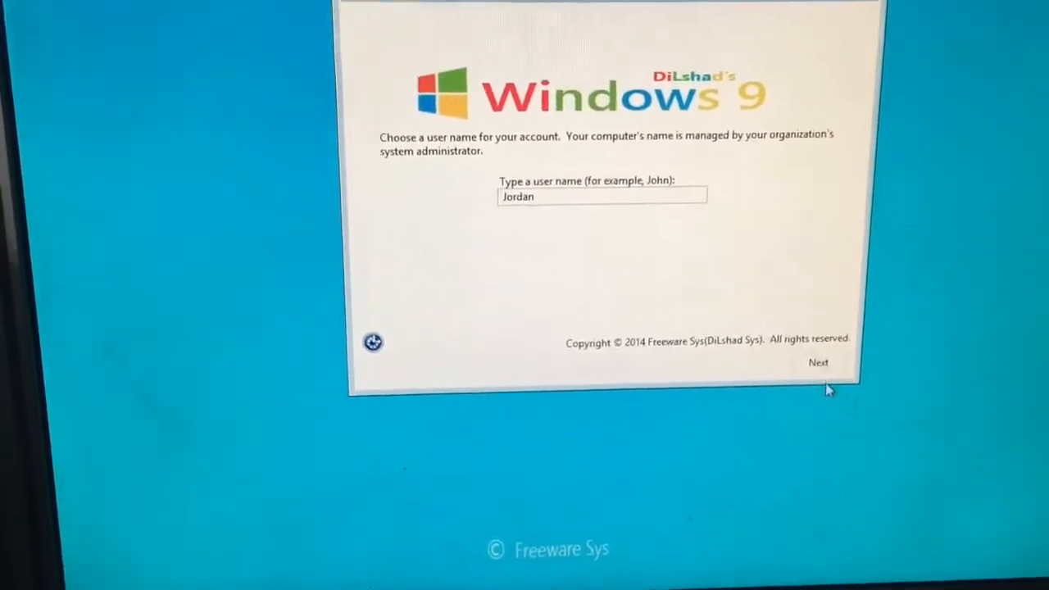
{"action": "left_click", "coordinate": [818, 362]}
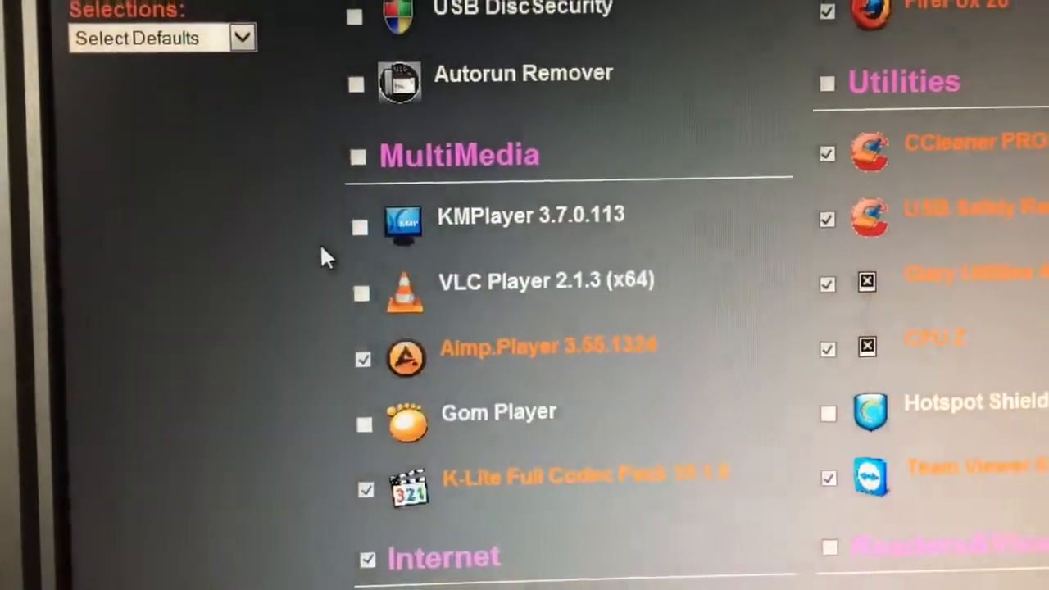
Choose VLC Player as the media player and scroll down the software list
{"action": "left_click", "coordinate": [363, 294]}
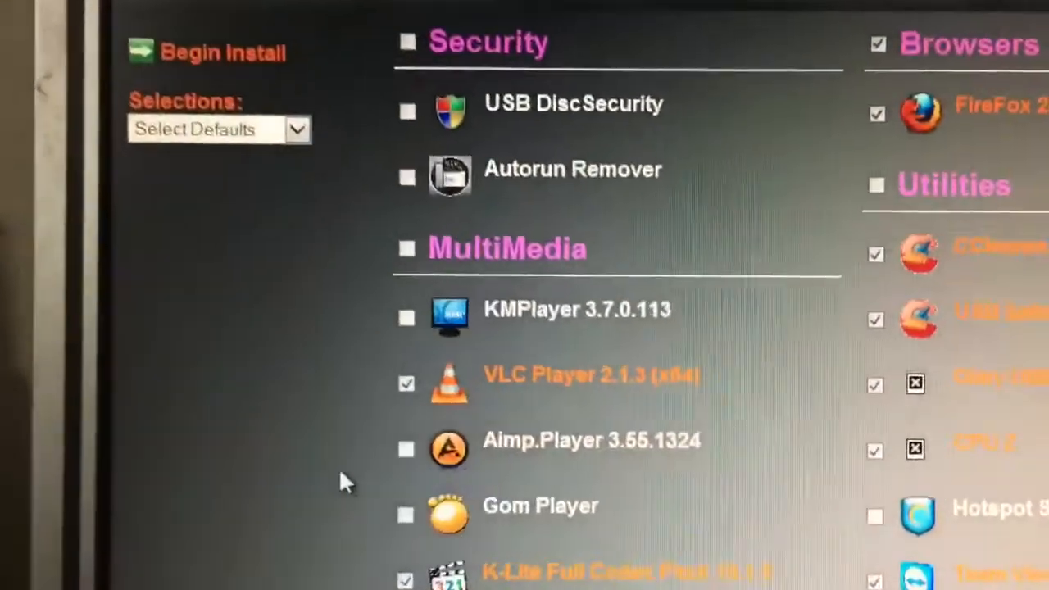
{"action": "scroll", "scroll_direction": "down", "scroll_amount": 3}
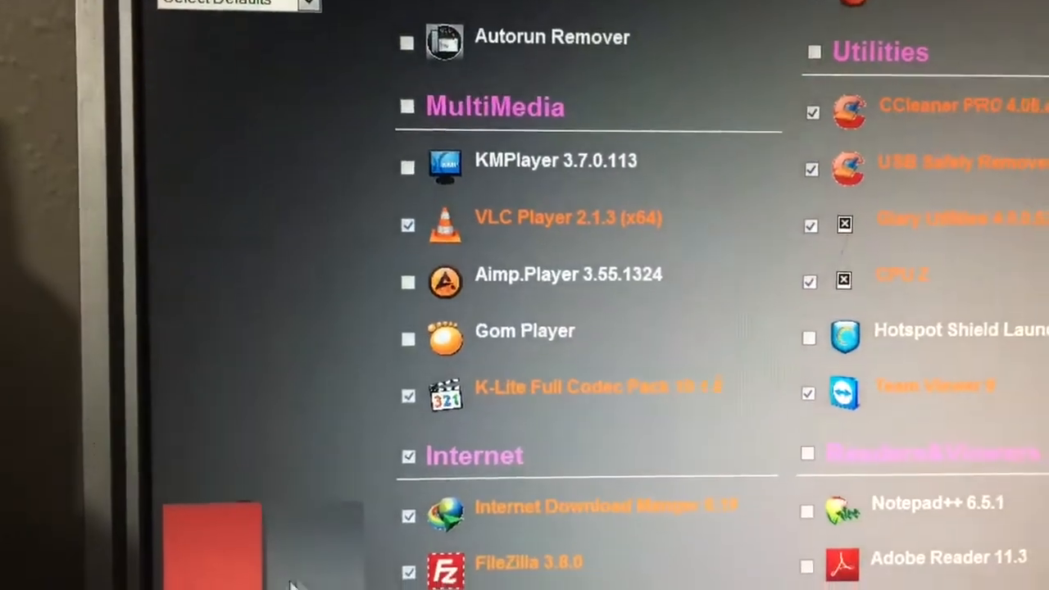
{"action": "scroll", "scroll_direction": "down", "scroll_amount": 3}
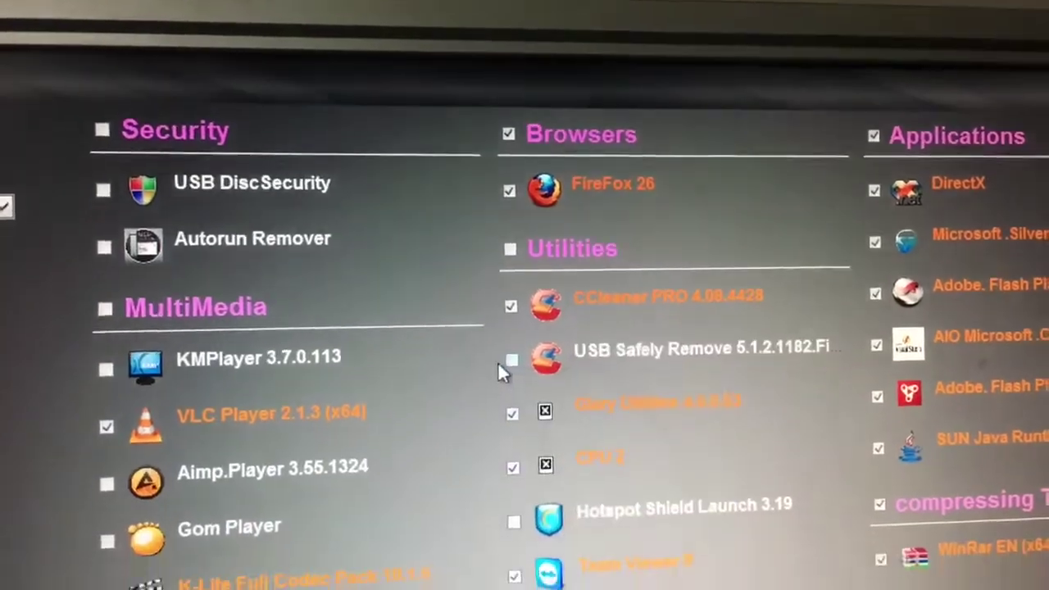
Untick the unwanted utilities and scroll through the rest of the software list
{"action": "left_click", "coordinate": [513, 467]}
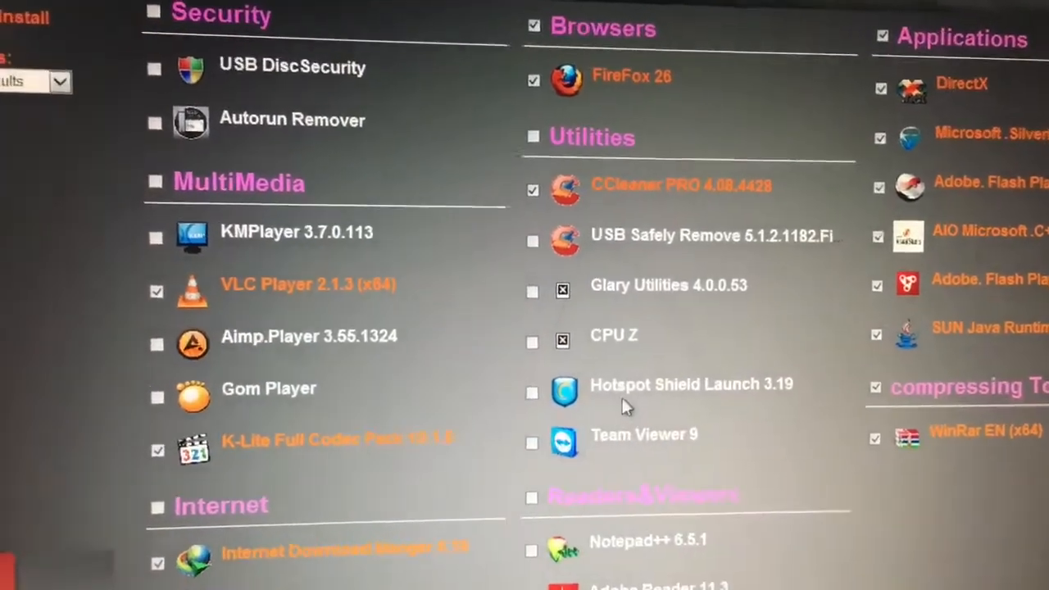
{"action": "scroll", "scroll_direction": "down", "scroll_amount": 3}
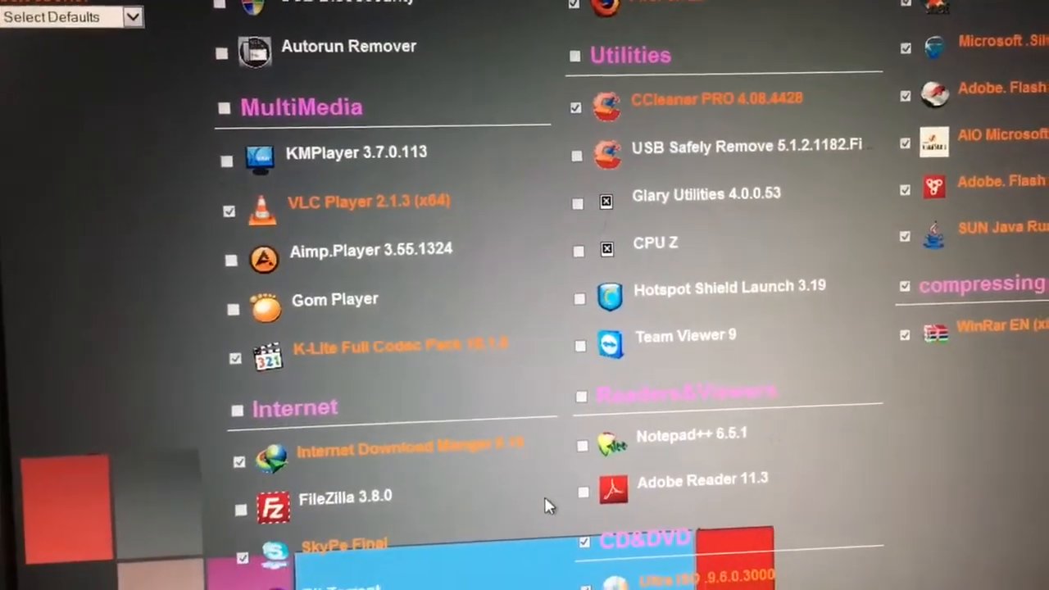
{"action": "scroll", "scroll_direction": "down", "scroll_amount": 3}
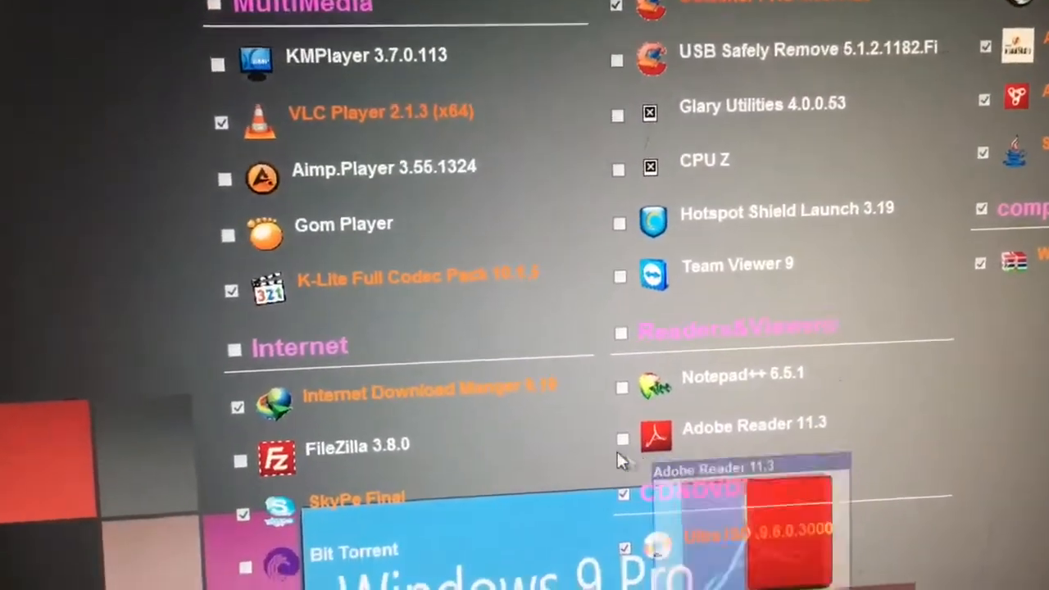
{"action": "scroll", "scroll_direction": "down", "scroll_amount": 3}
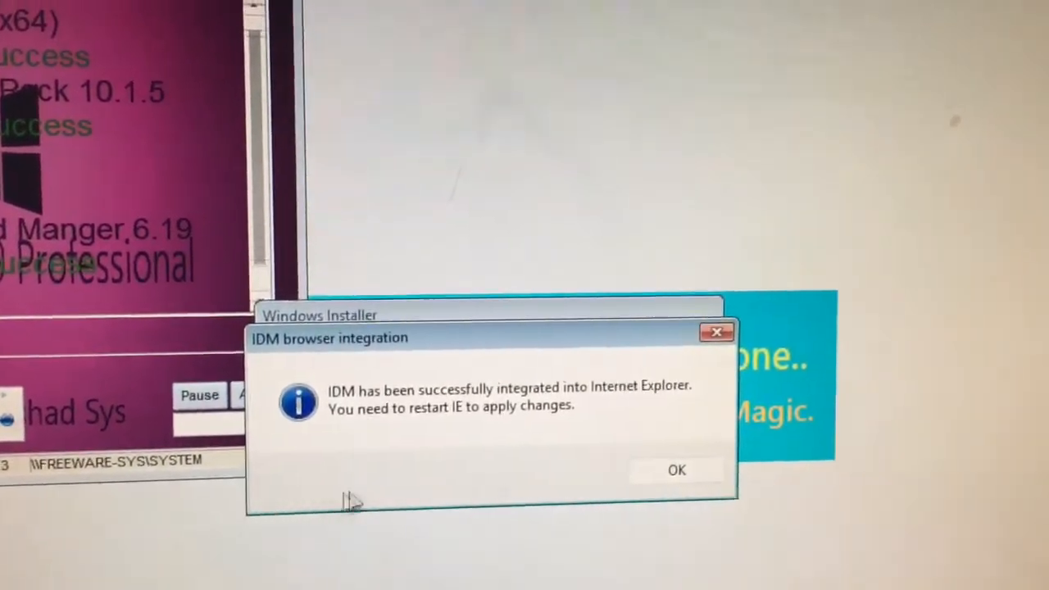
Dismiss the IDM Internet Explorer integration notice with OK
{"action": "left_click", "coordinate": [677, 469]}
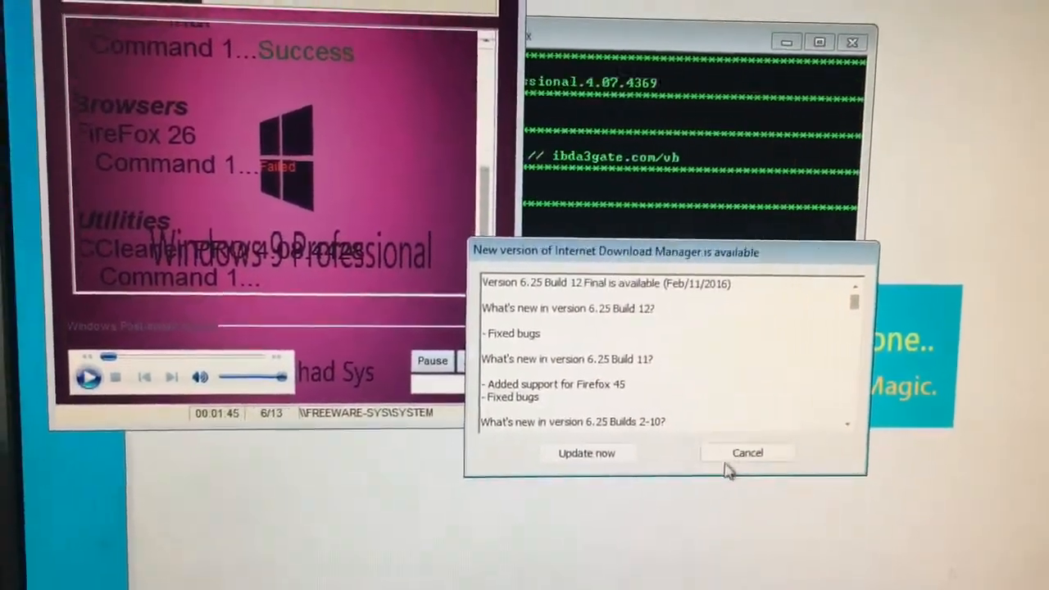
Cancel the new Internet Download Manager version offer
{"action": "left_click", "coordinate": [746, 452]}
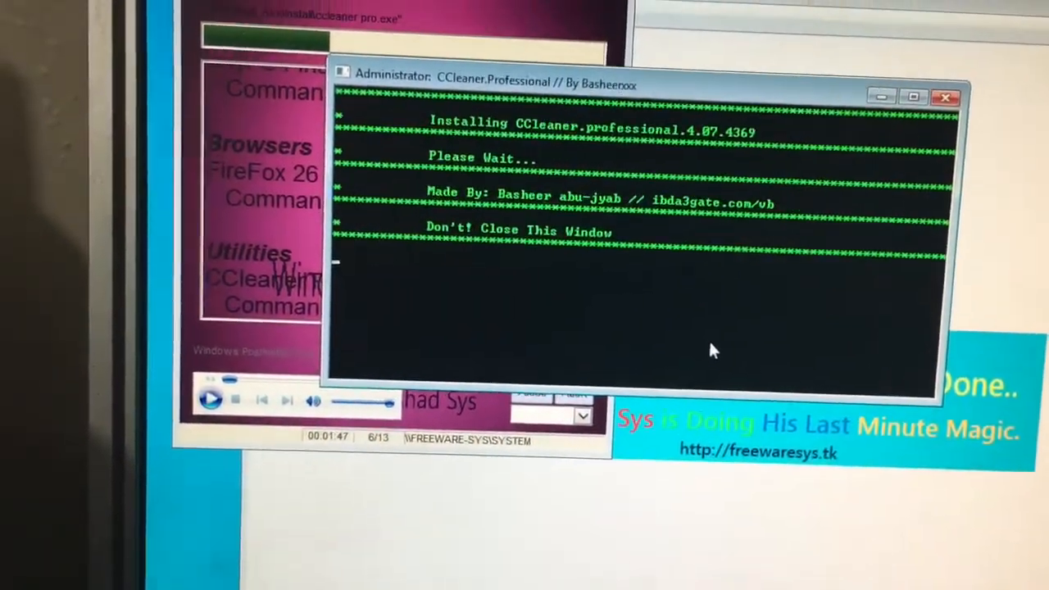